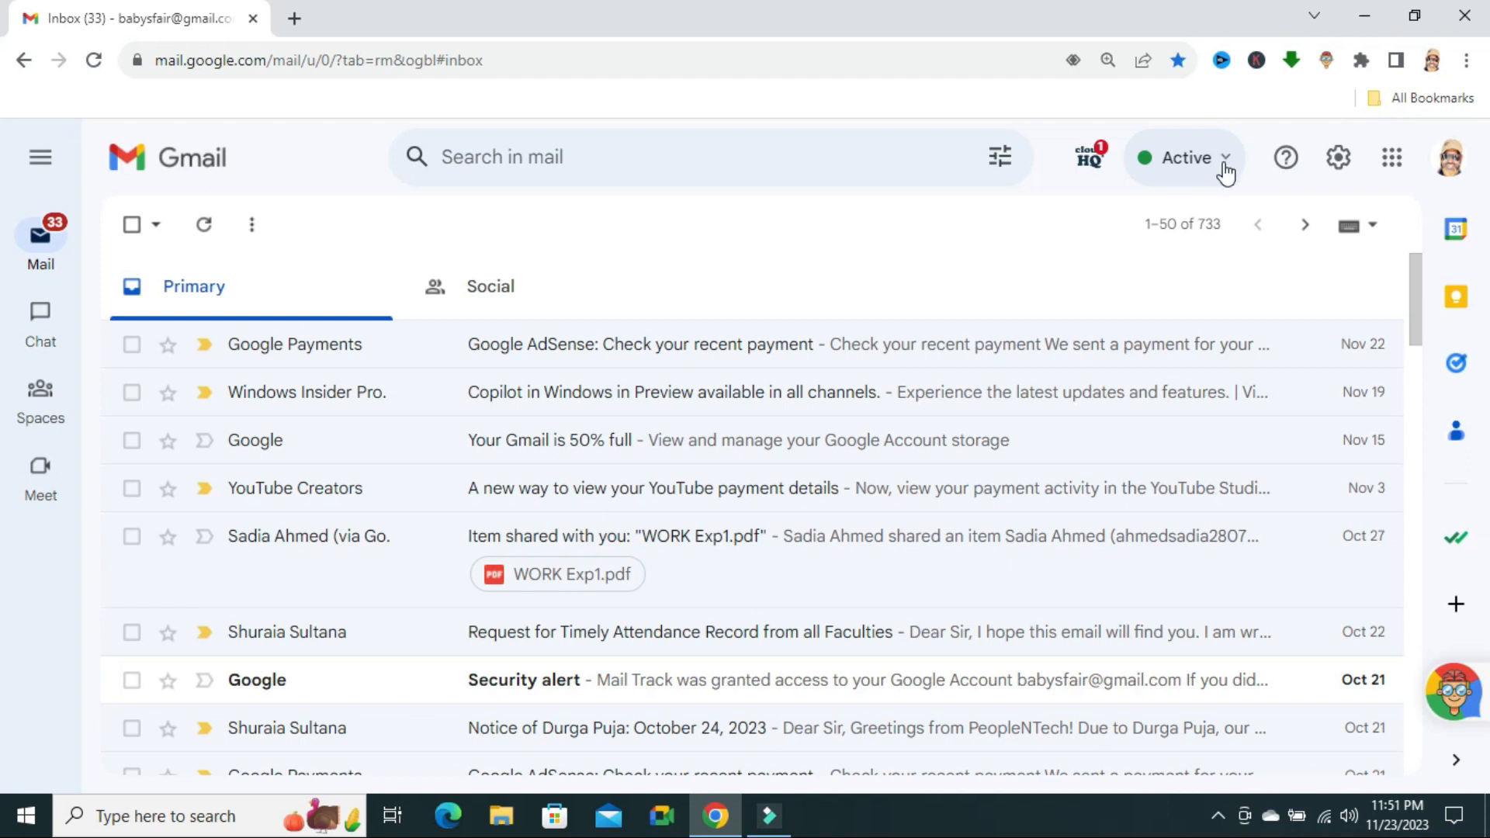
Go from the inbox to the full Settings page via the gear icon's Quick settings panel
click(1223, 159)
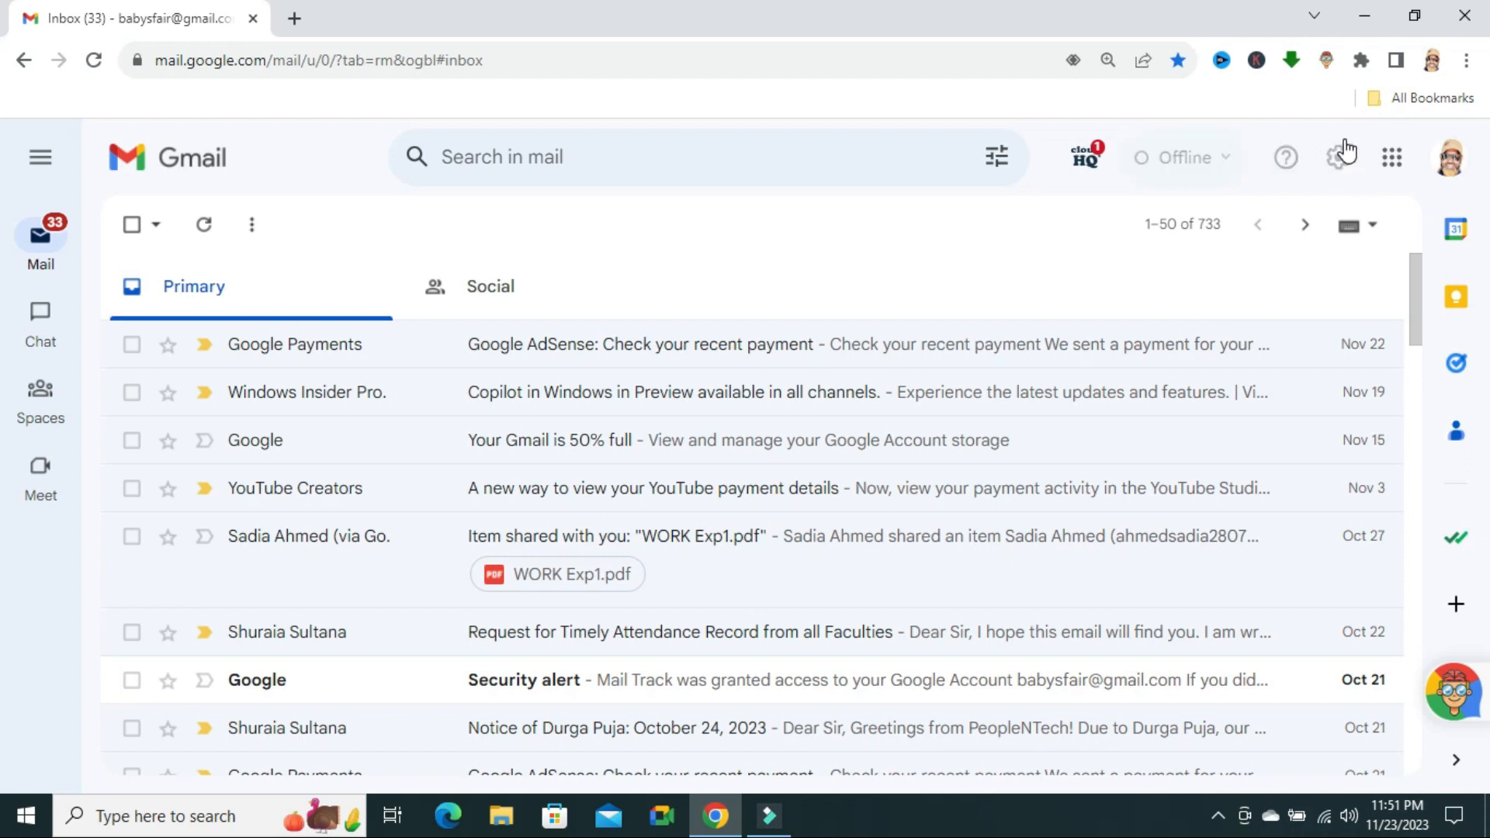
click(1336, 158)
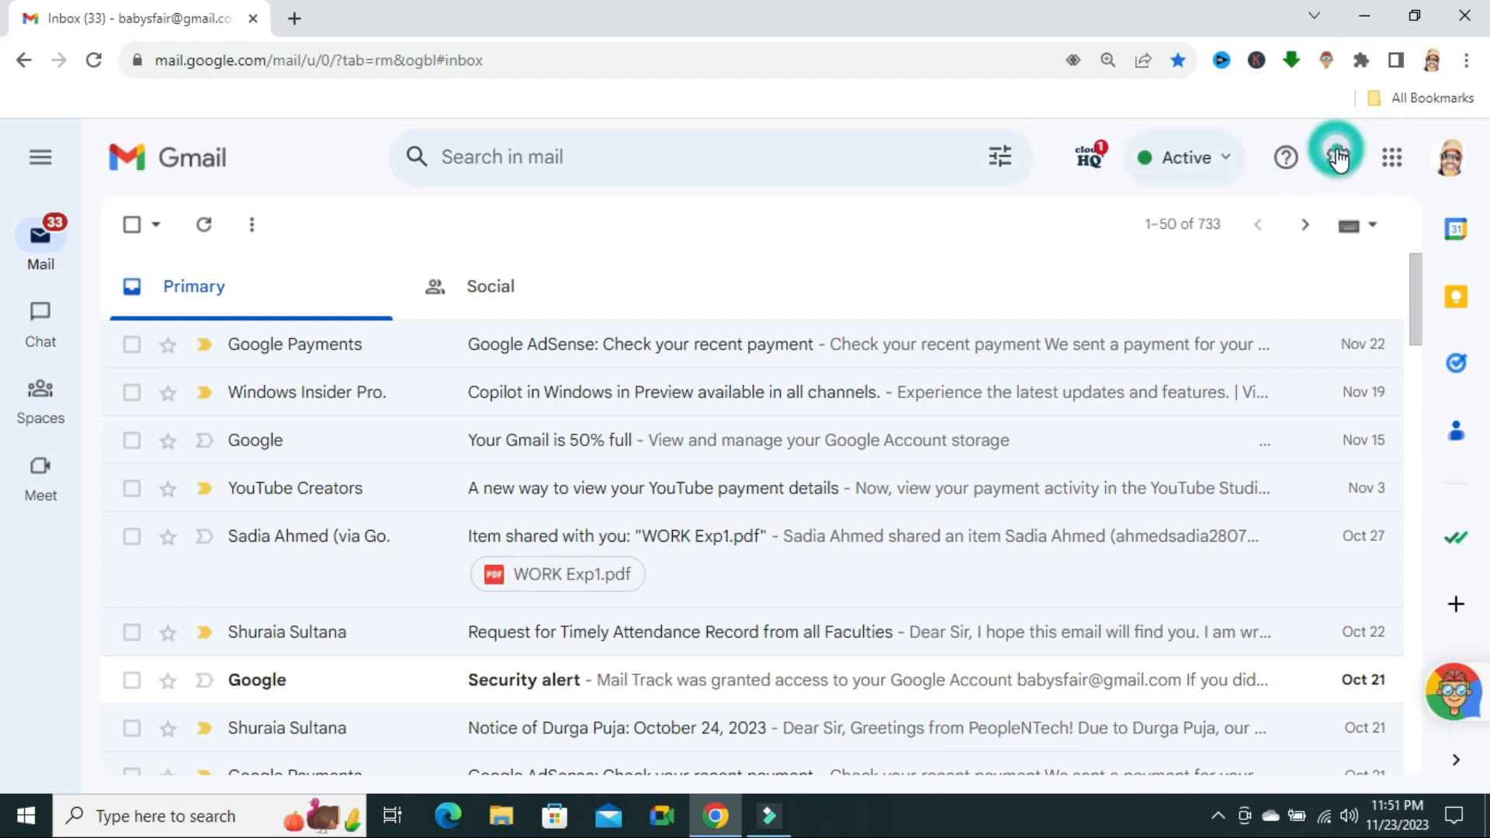
click(1337, 155)
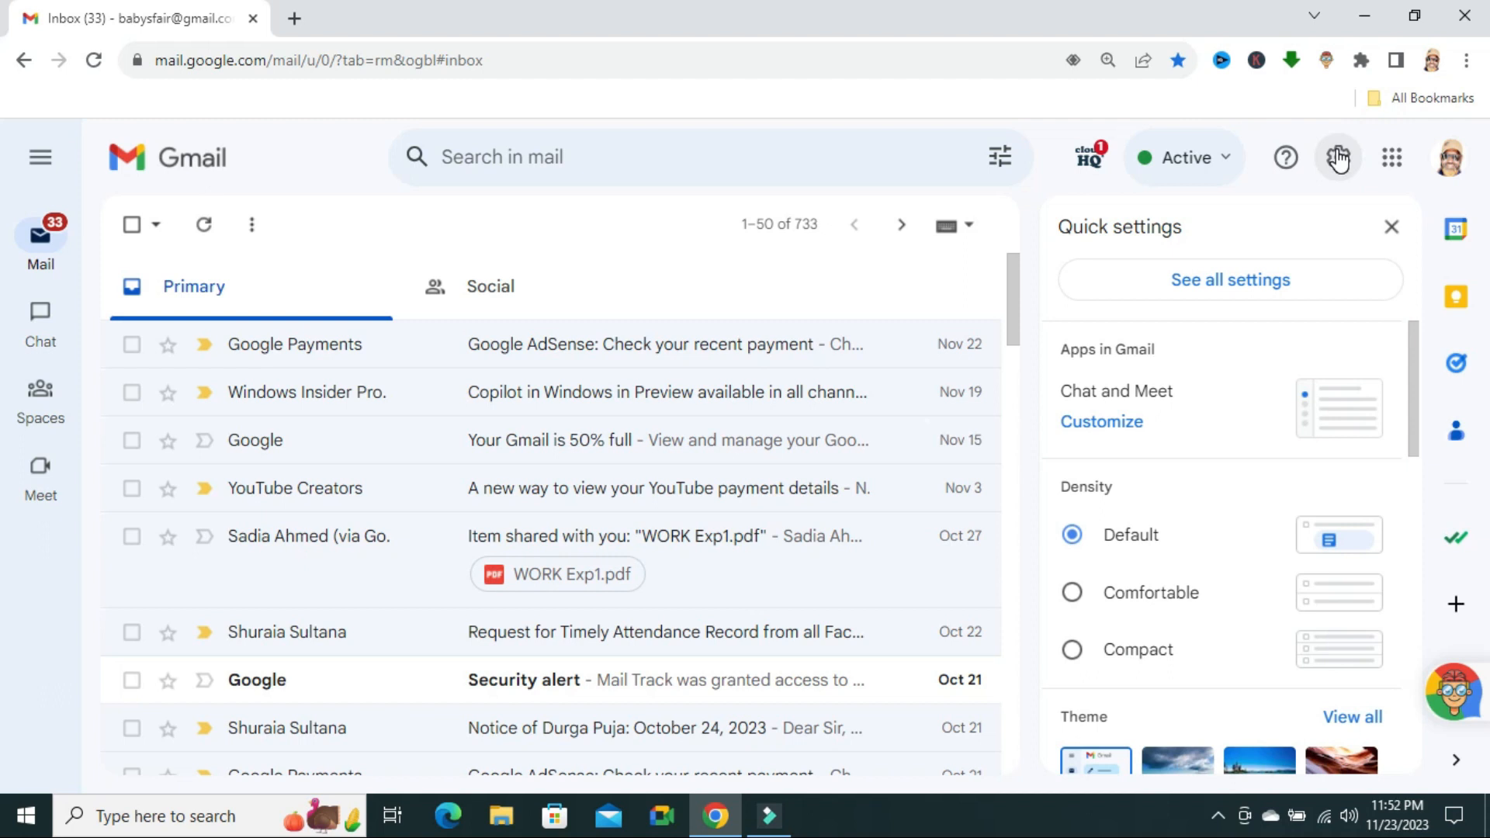
mouse_move(1149, 220)
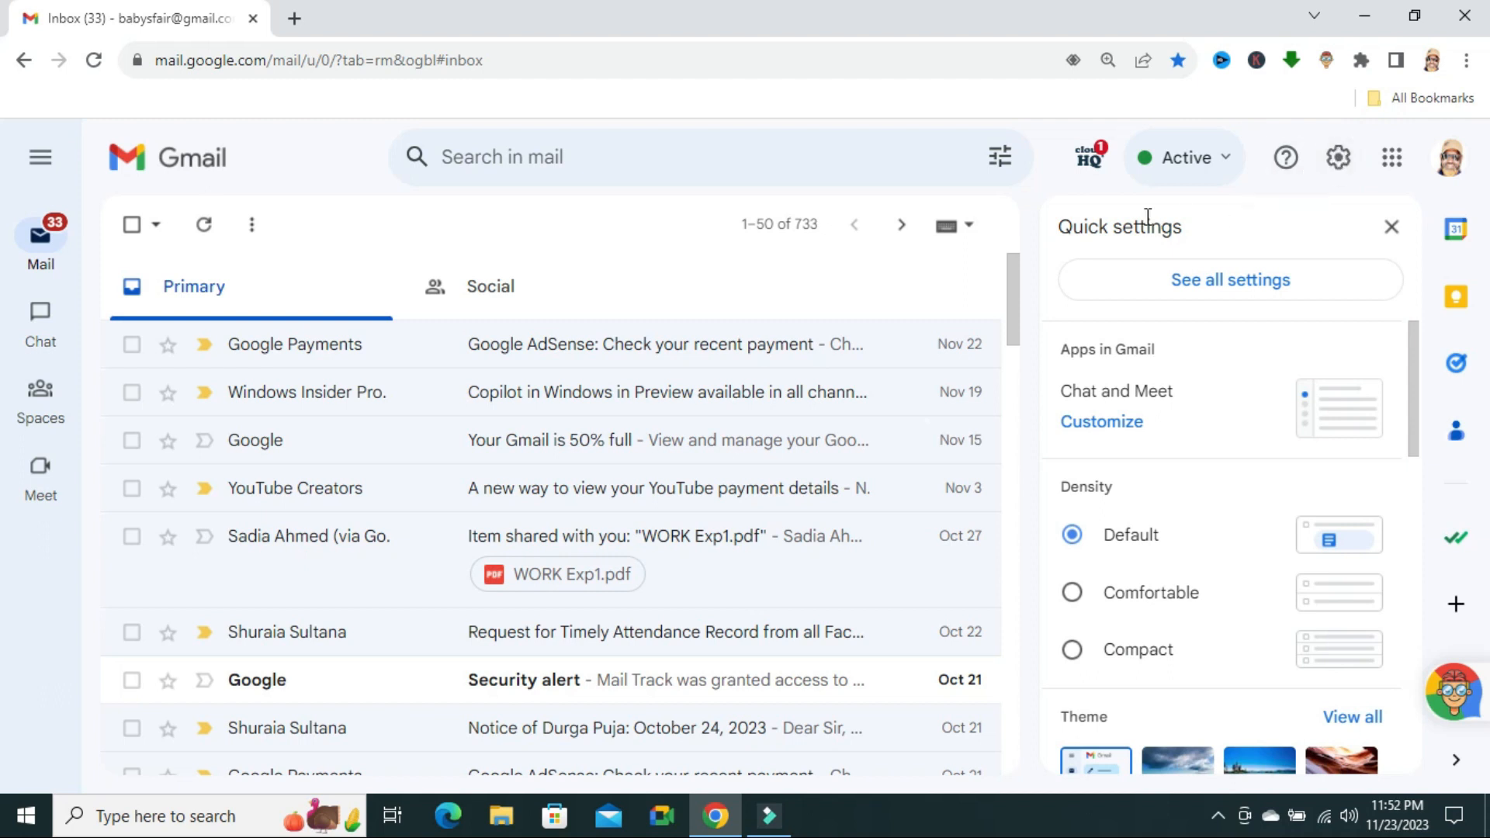
mouse_move(1203, 267)
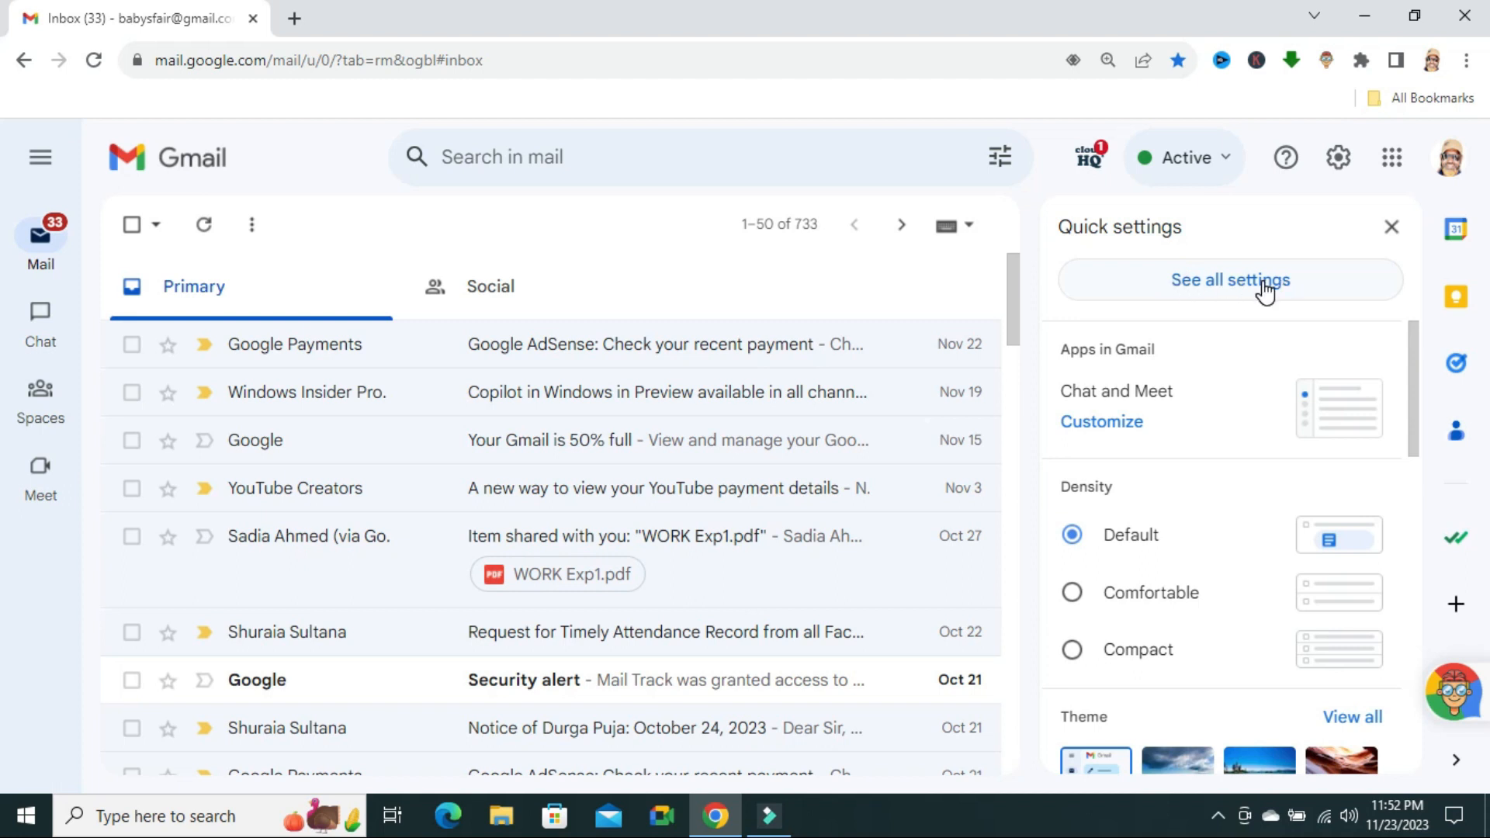
mouse_move(1252, 292)
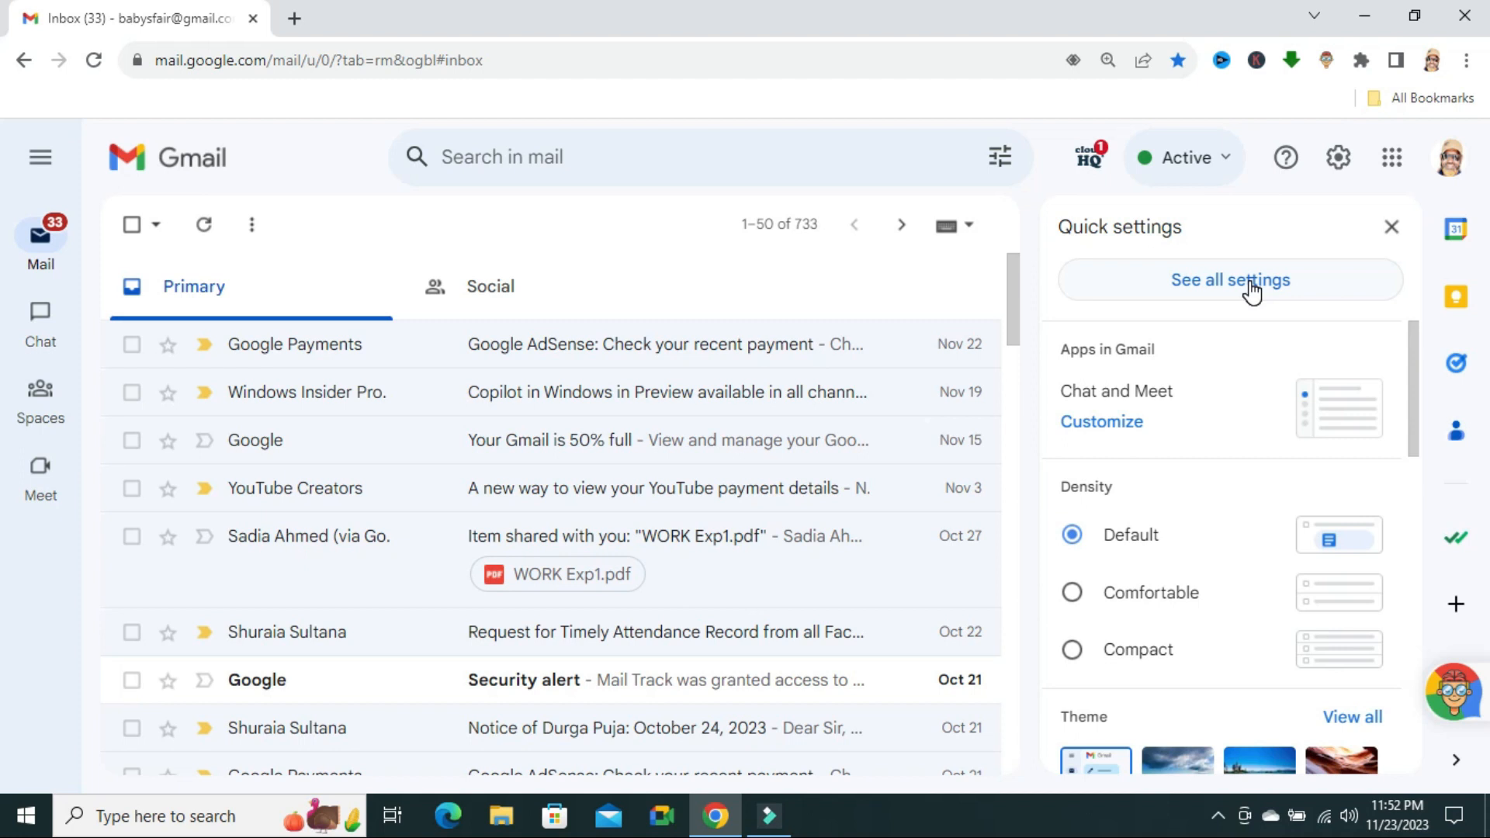
click(1230, 280)
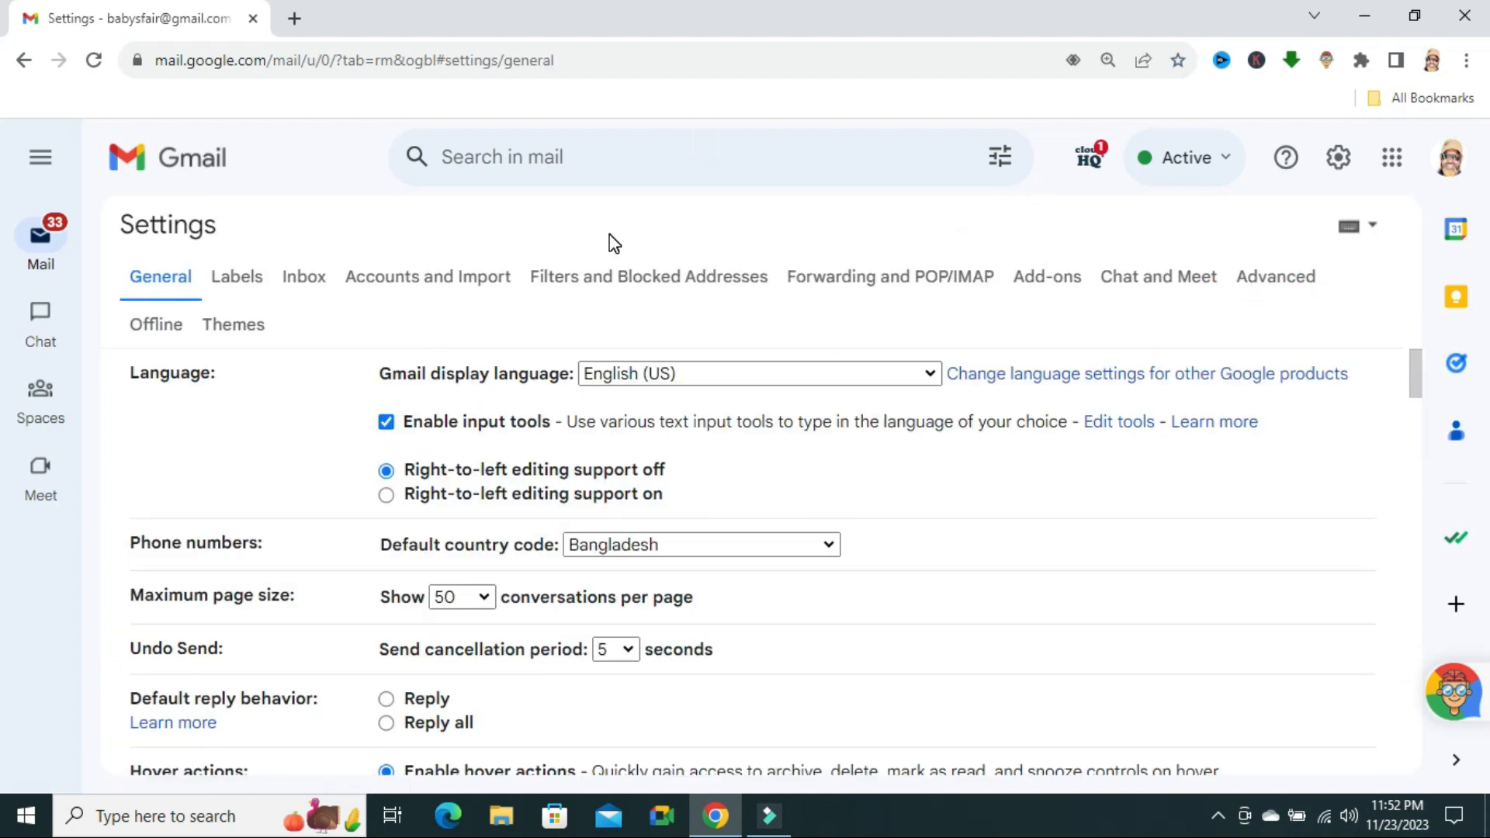
mouse_move(646, 299)
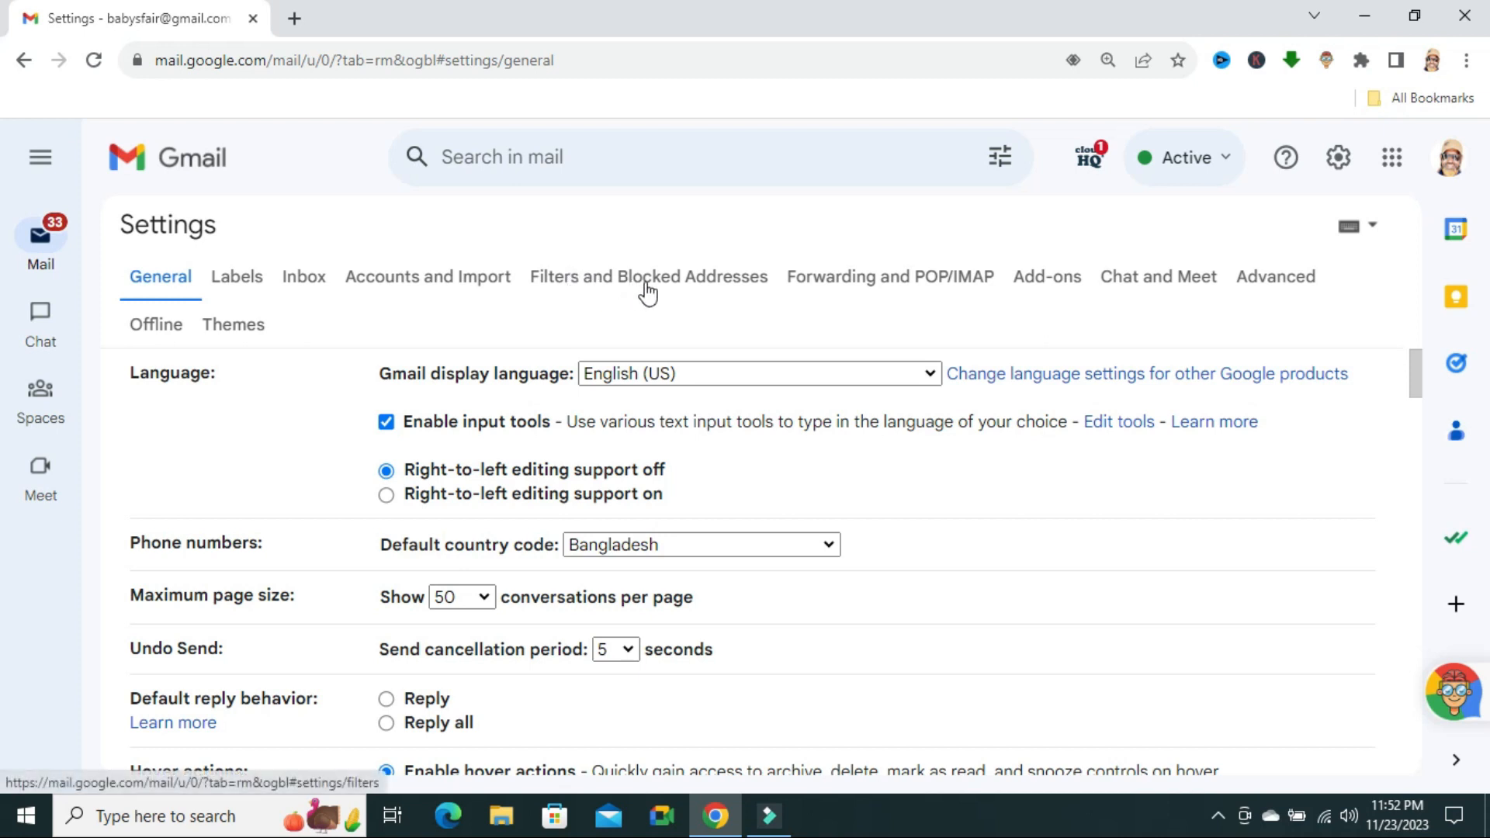
Switch Settings to Filters and Blocked Addresses, showing the four delete-mail filters
click(649, 277)
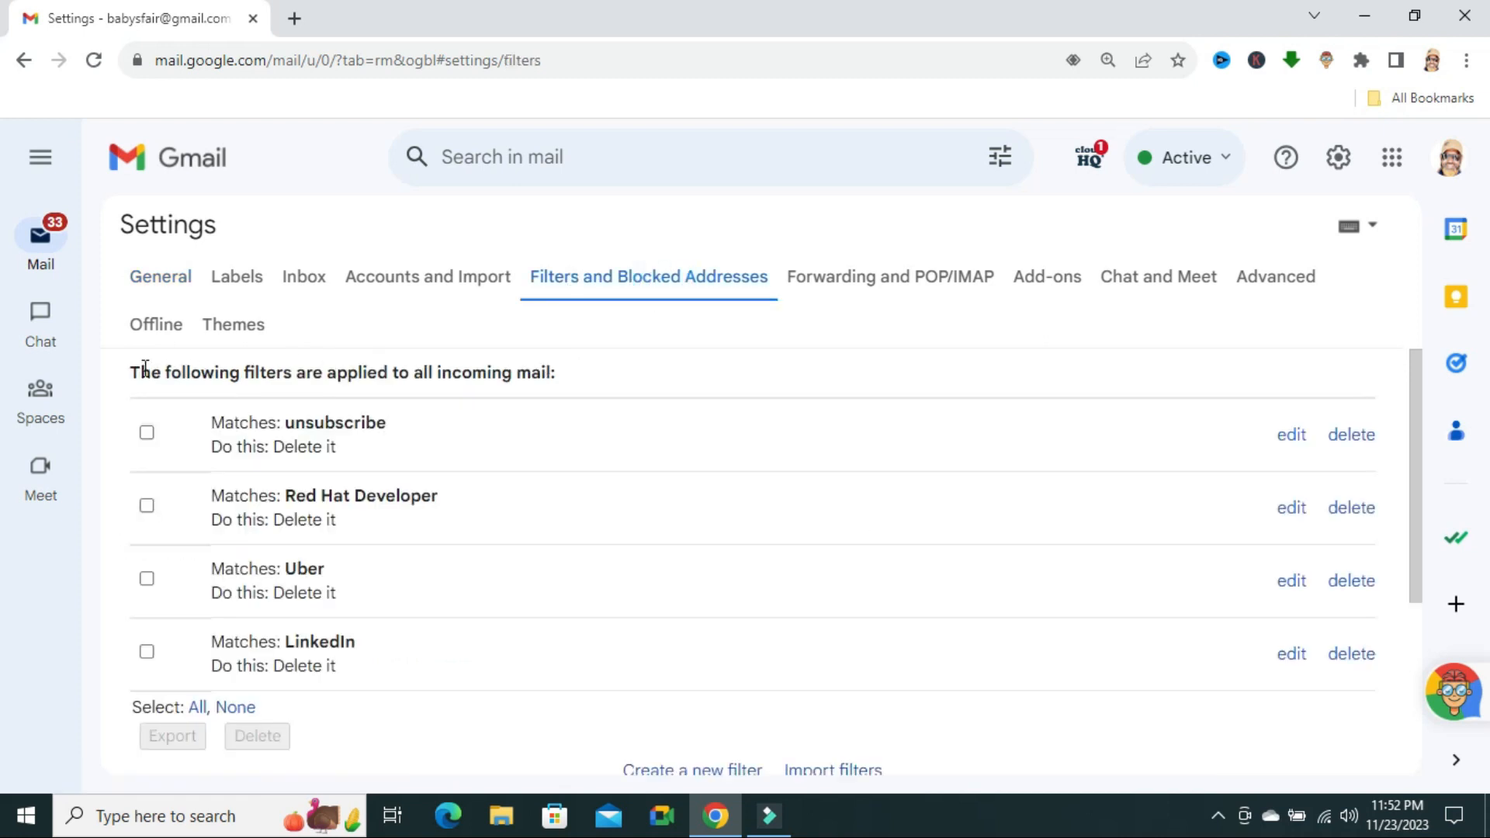
double_click(143, 373)
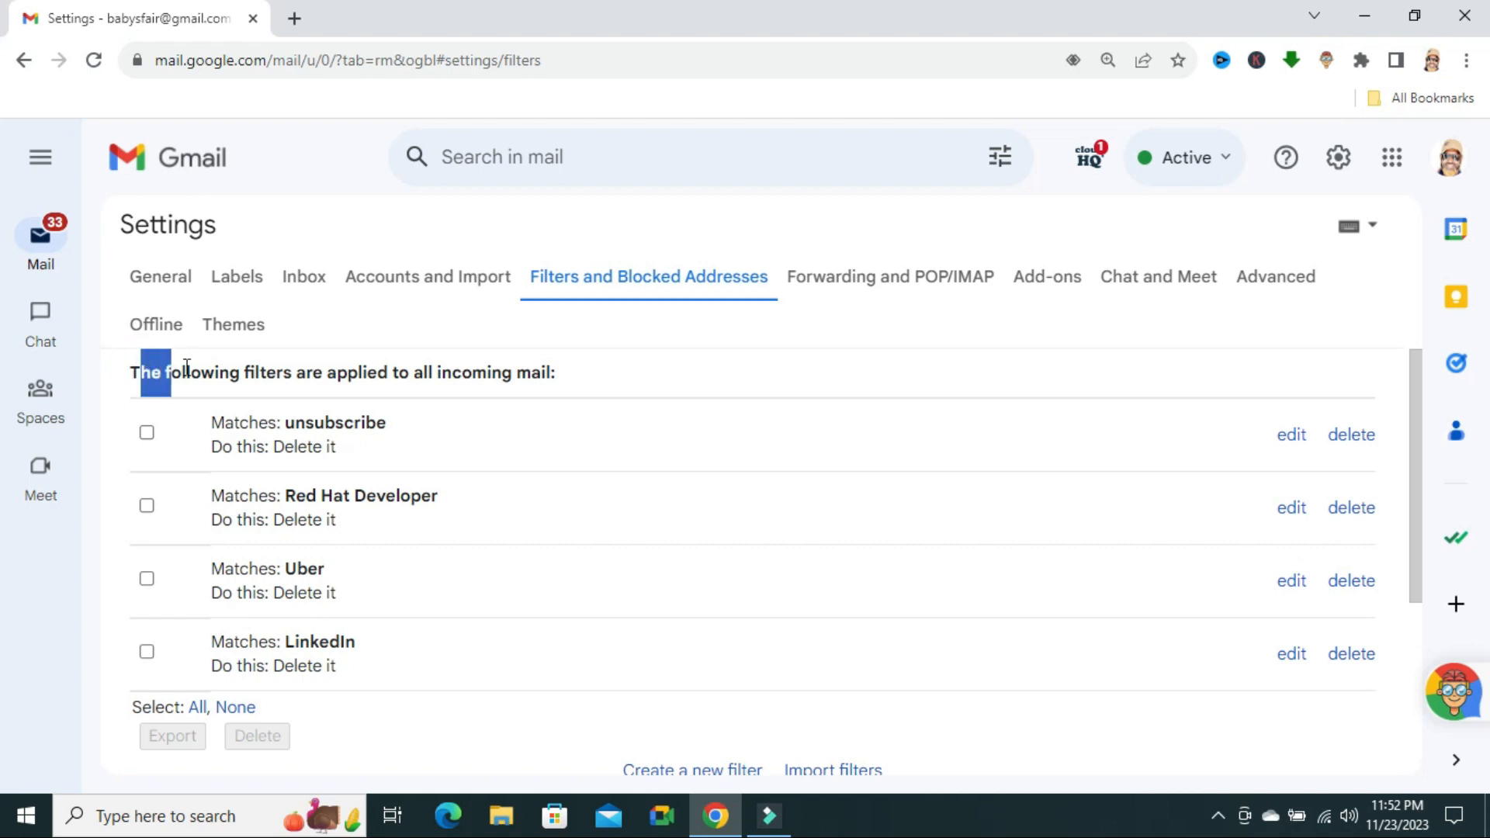
drag(148, 371, 542, 371)
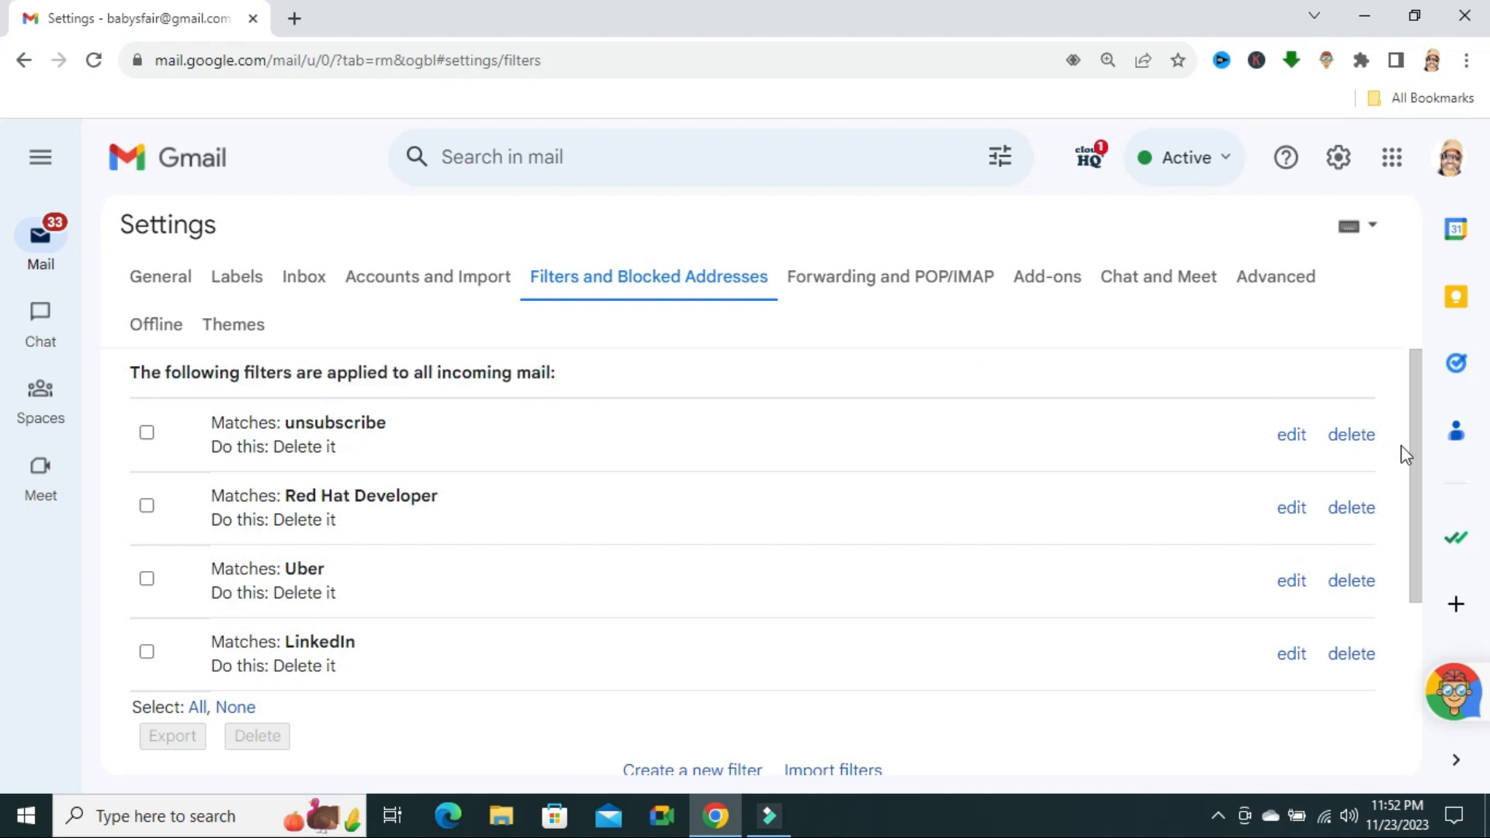
Scroll to the blocked addresses and start unblocking Red Hat Errata Notifications
scroll(down, 3)
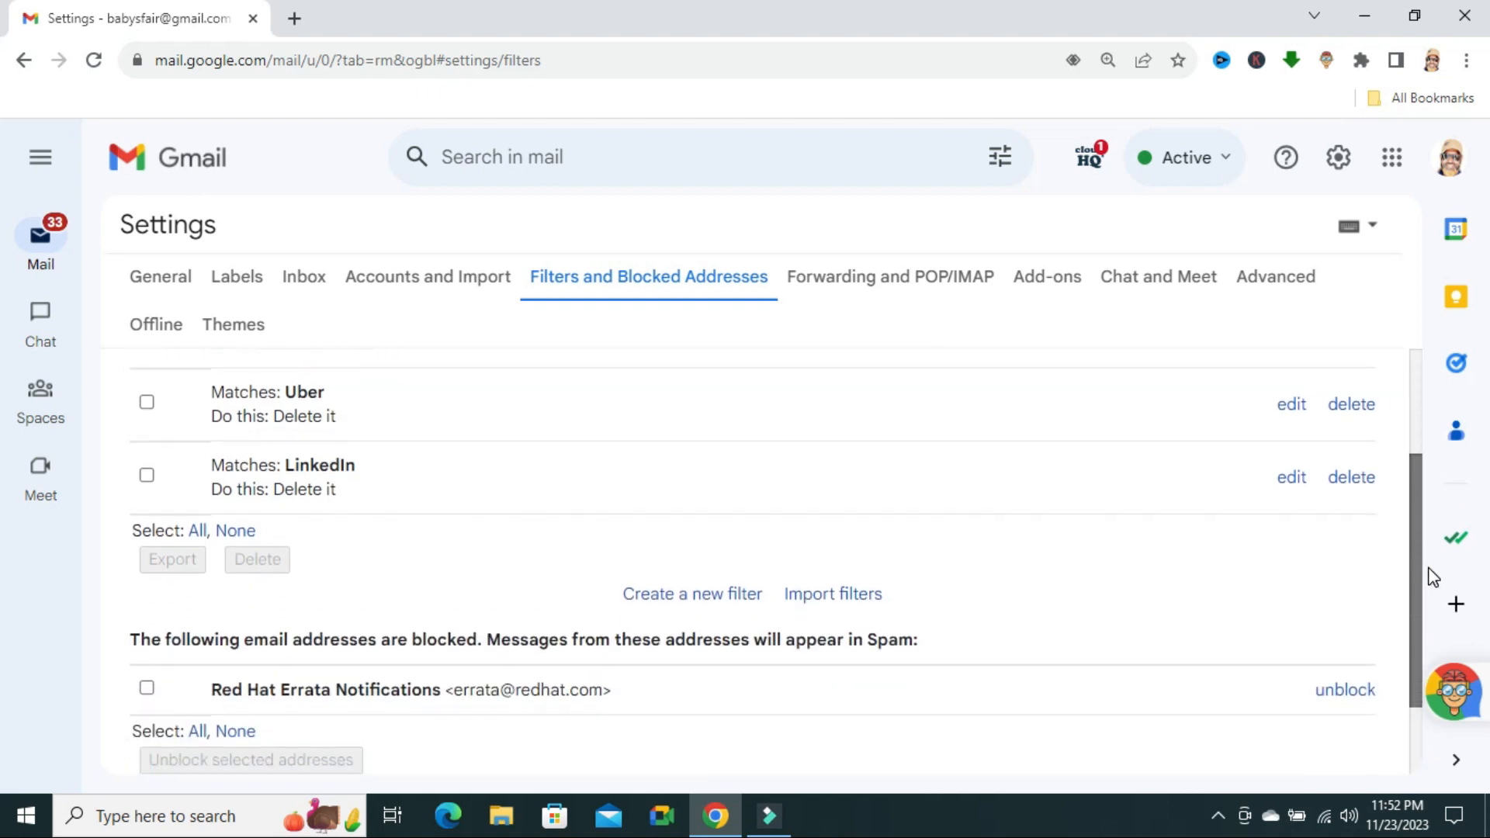
scroll(down, 3)
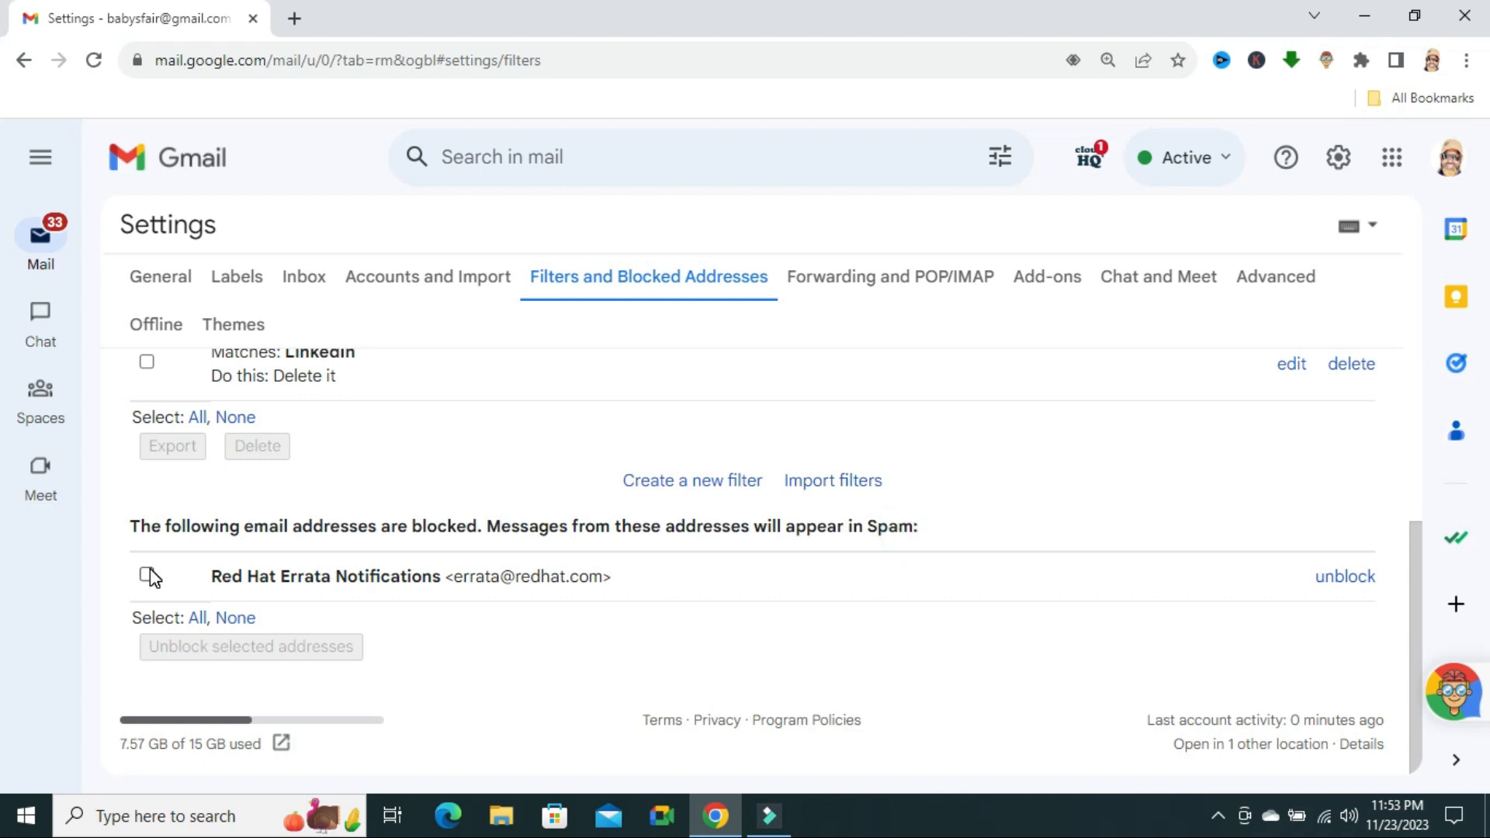
click(146, 577)
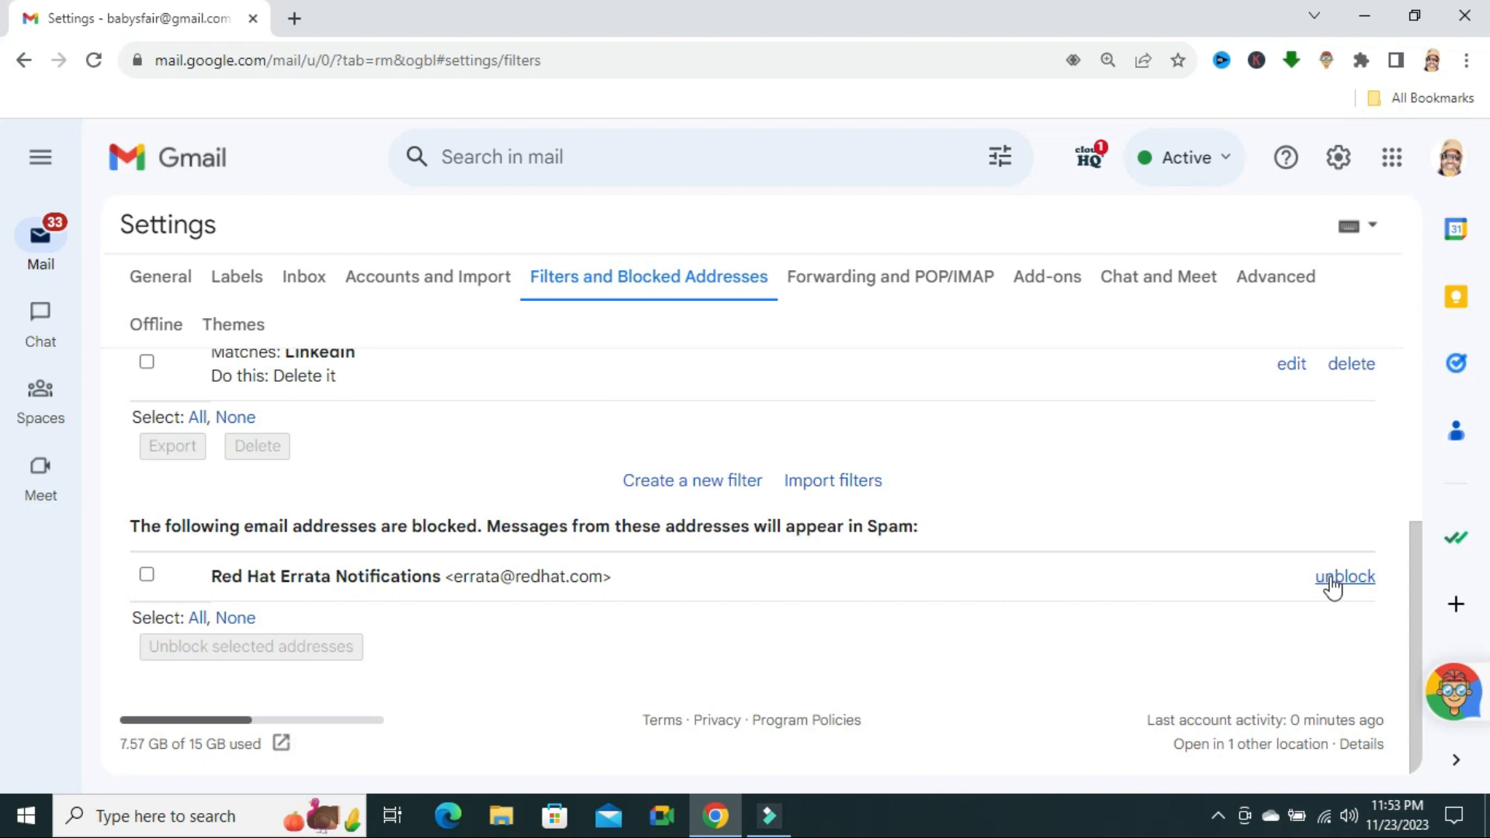
mouse_move(1357, 593)
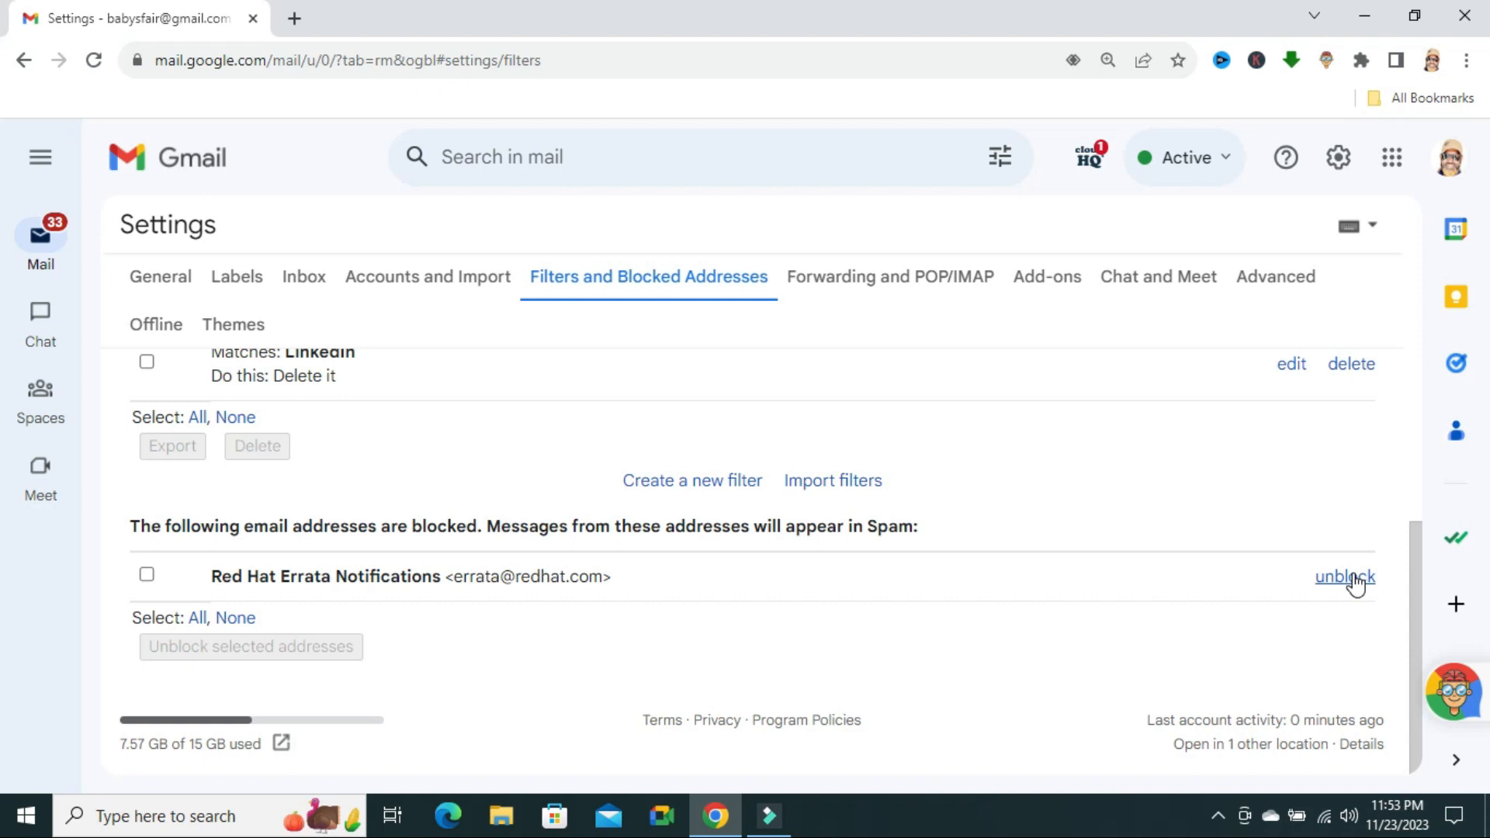
mouse_move(1354, 610)
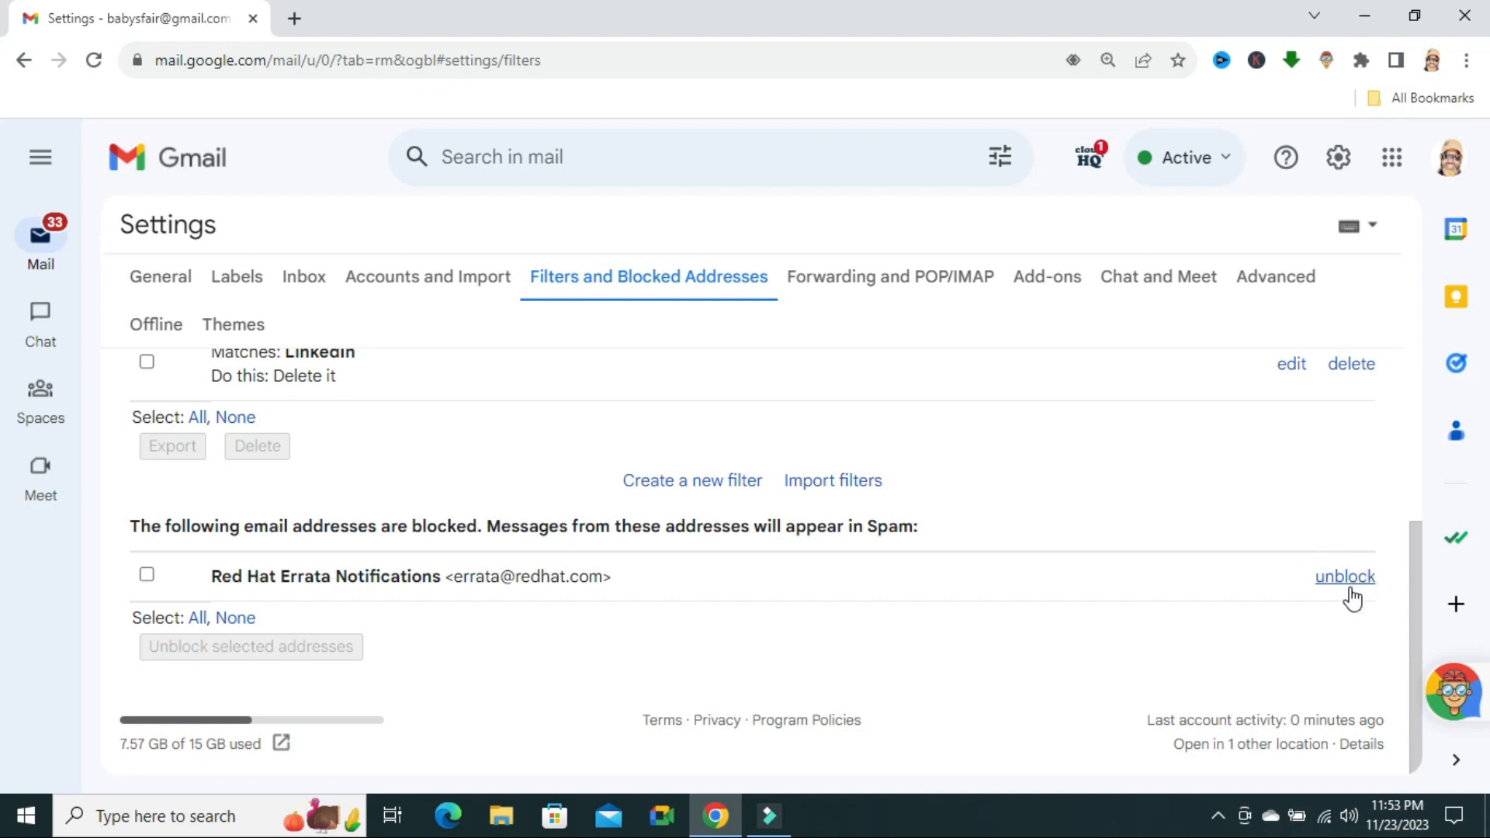
click(1344, 576)
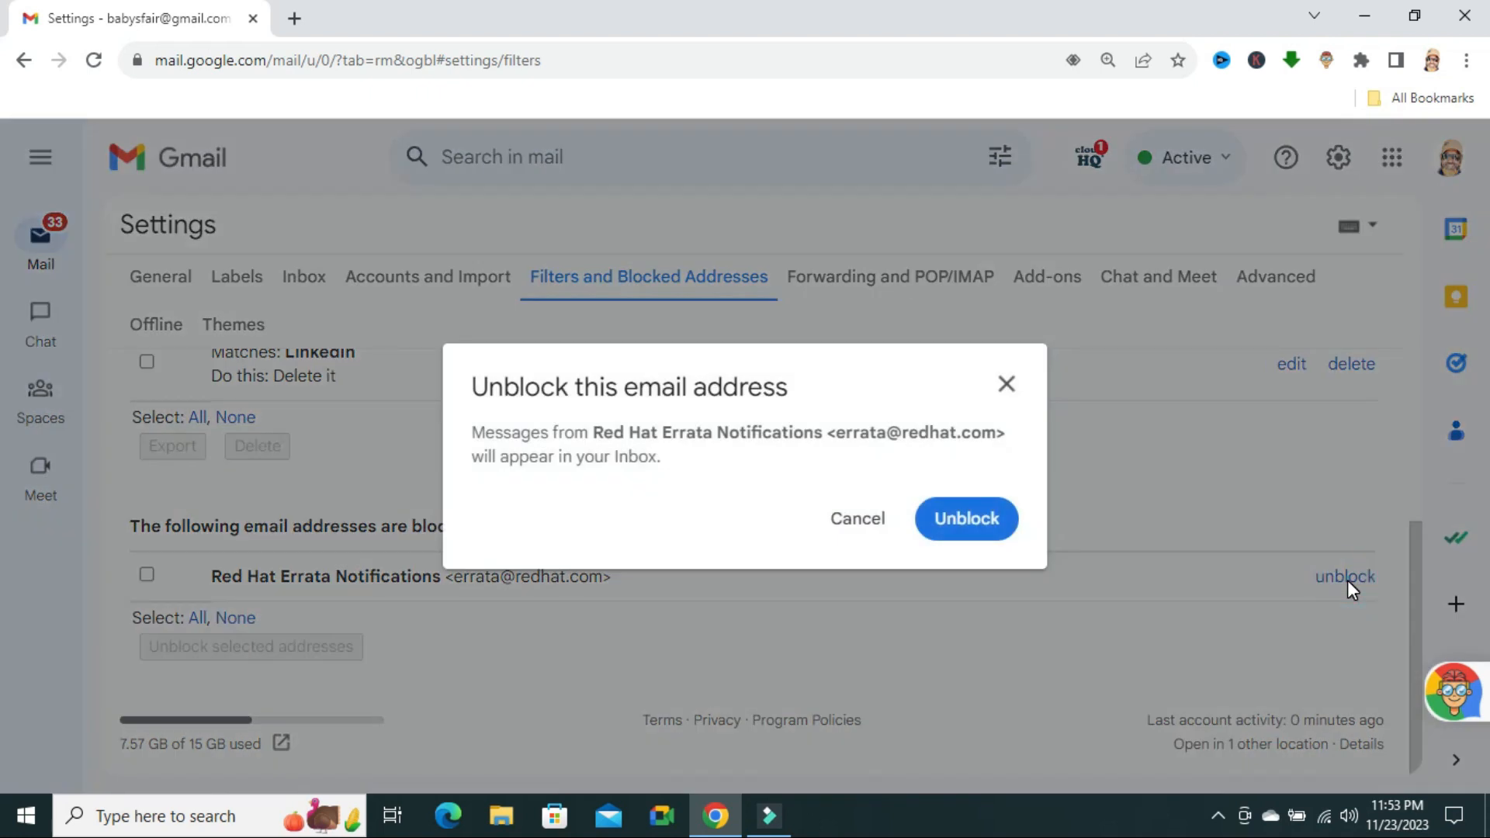
mouse_move(891, 463)
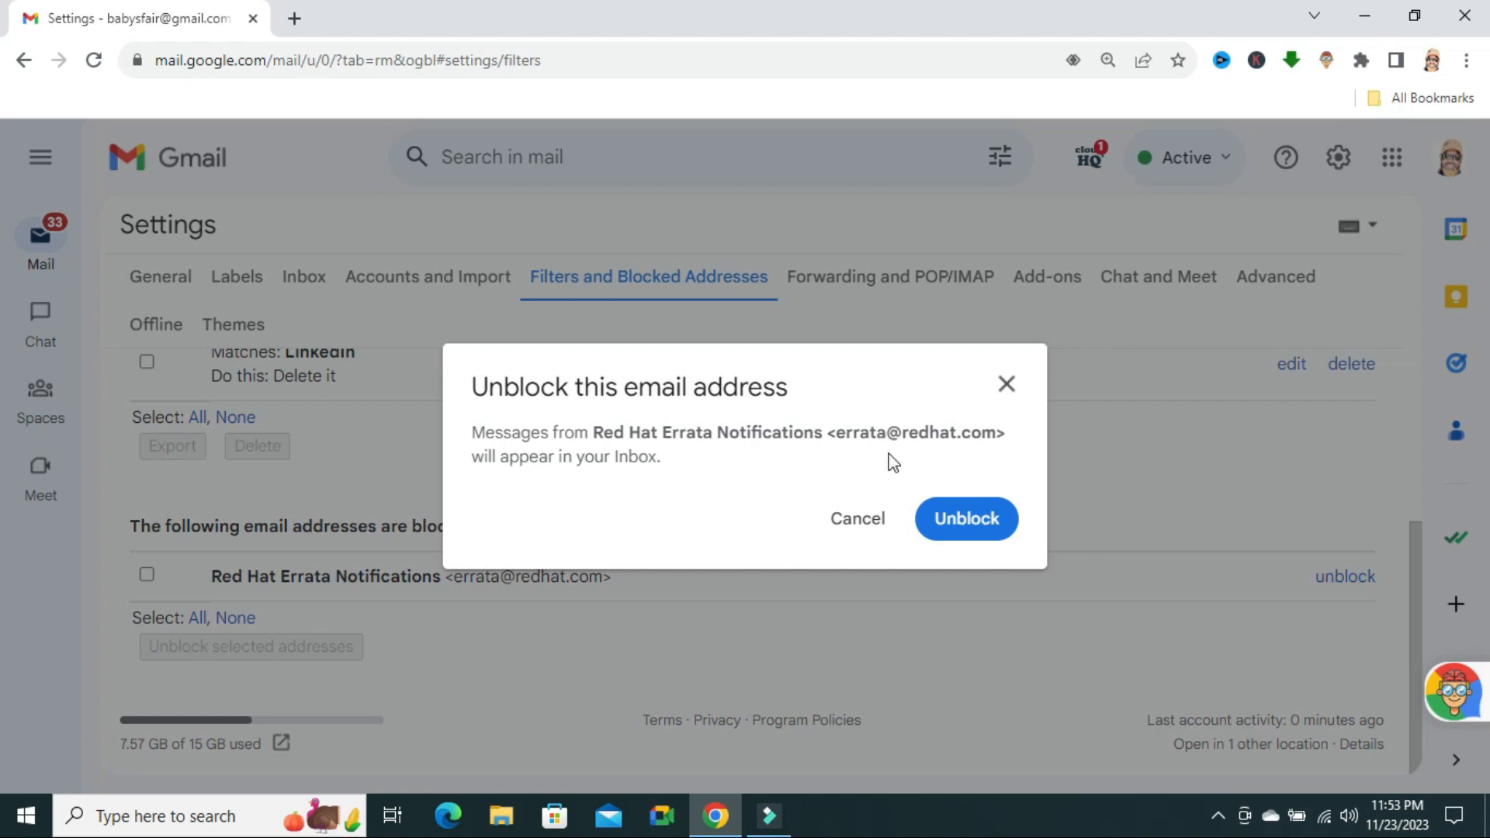